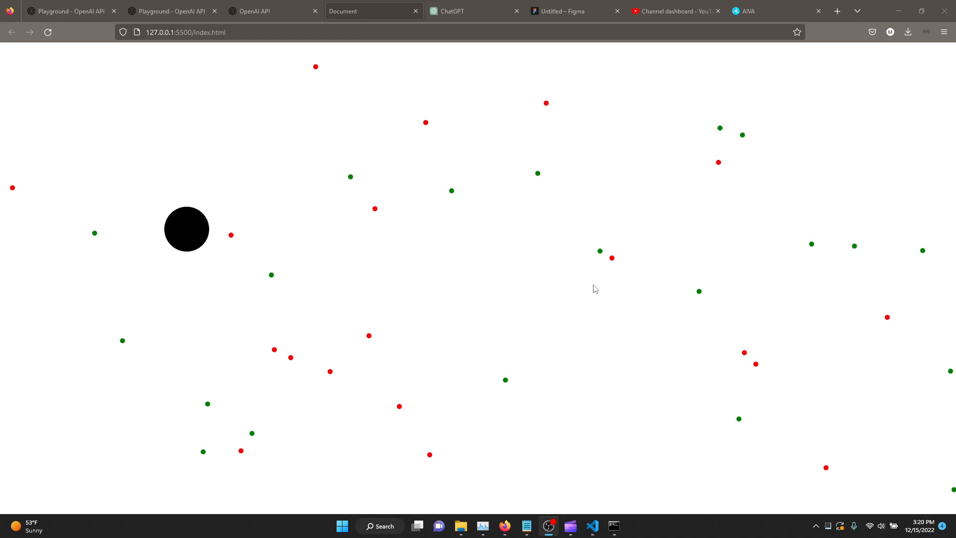
- Switch to the Codex JavaScript Sandbox and select the circle-and-dots prompt text in the code comment
drag(186, 229, 276, 318)
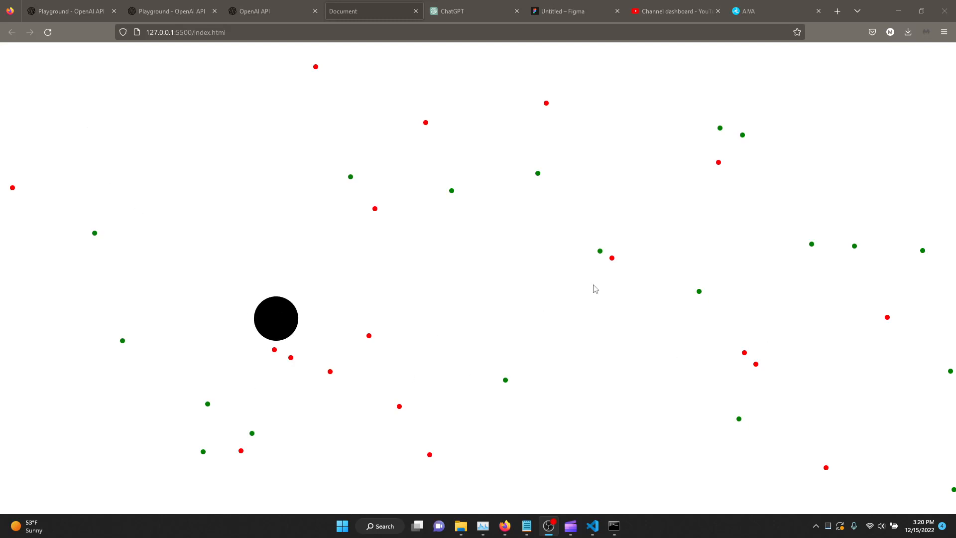
drag(275, 318, 359, 403)
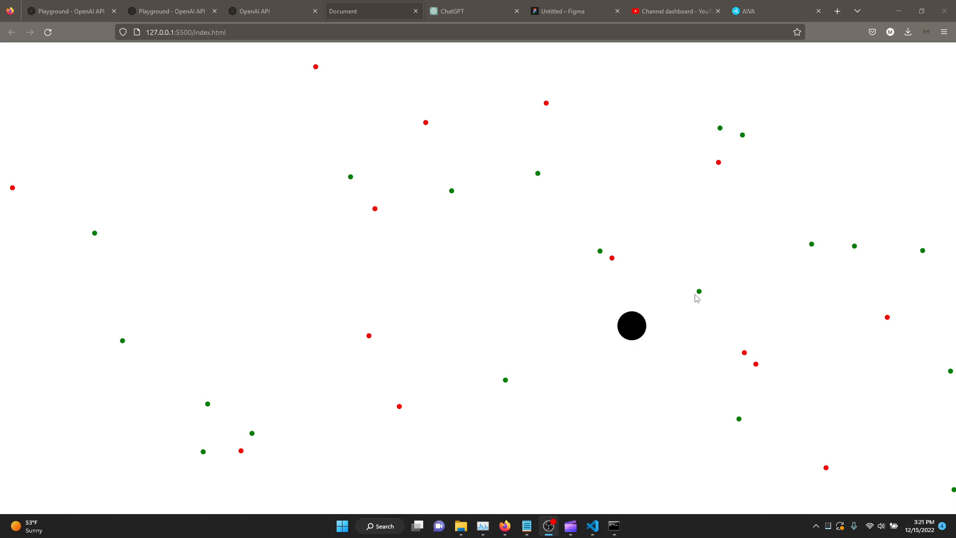
mouse_move(726, 242)
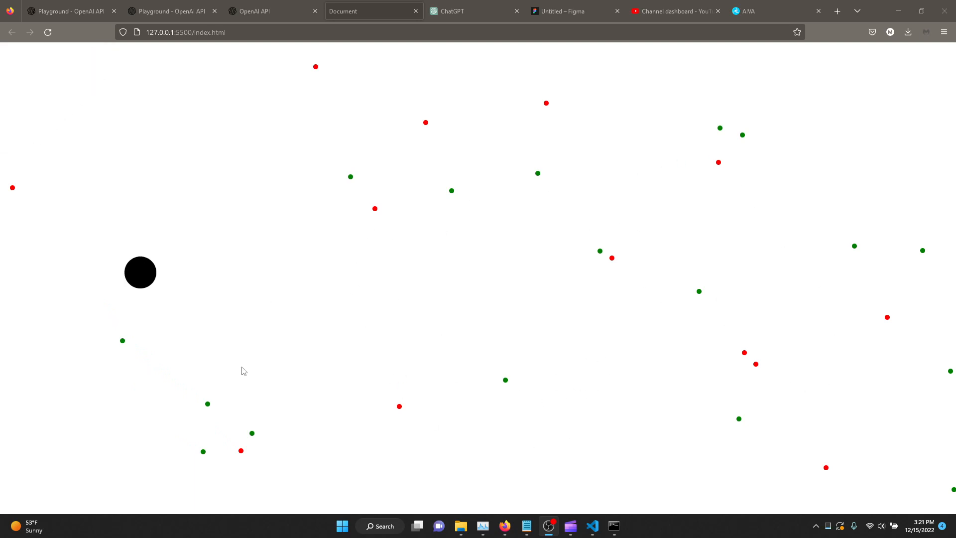
drag(141, 273, 230, 361)
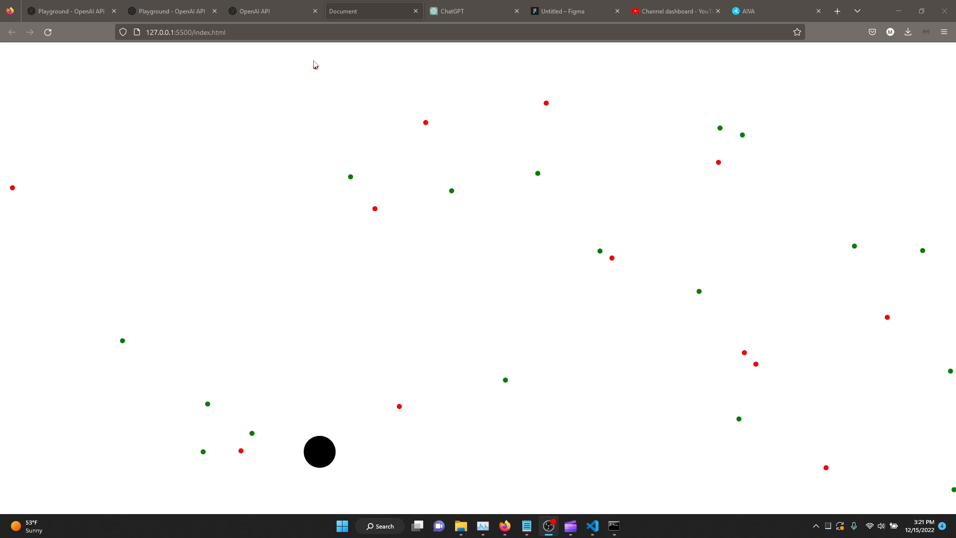
click(256, 11)
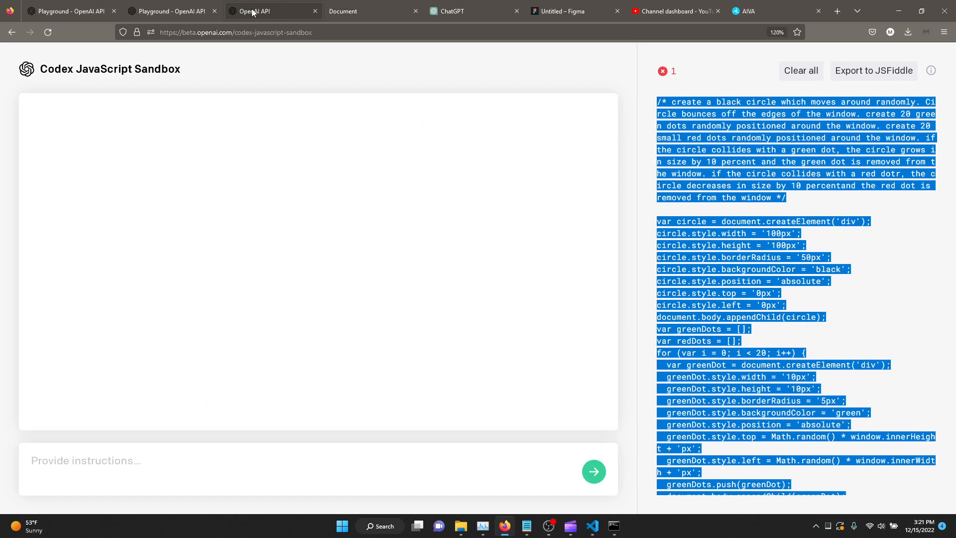
mouse_move(54, 90)
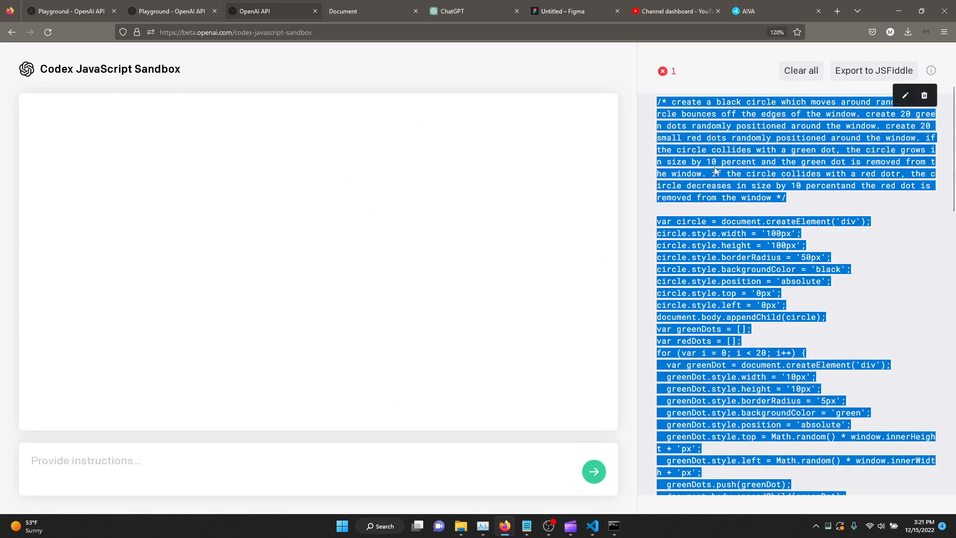
click(793, 202)
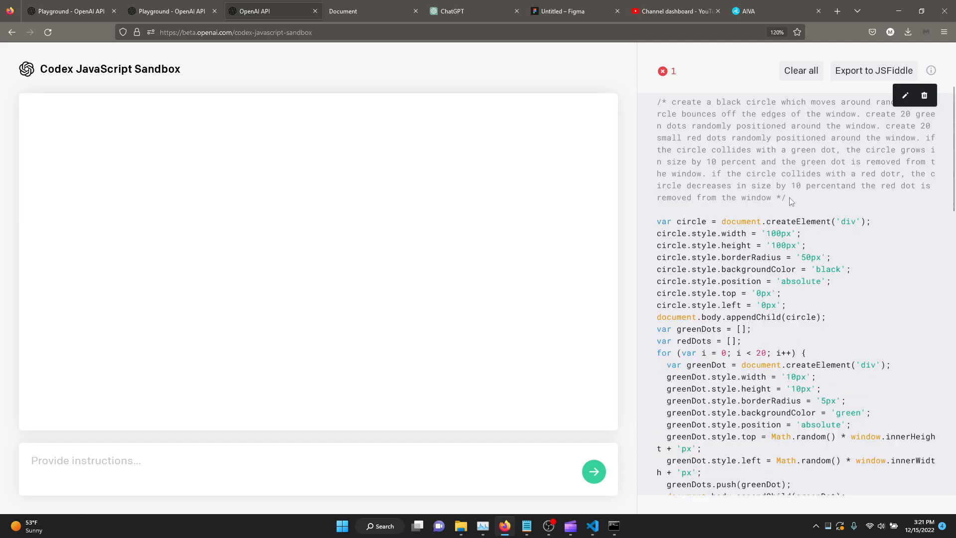
drag(747, 185, 771, 197)
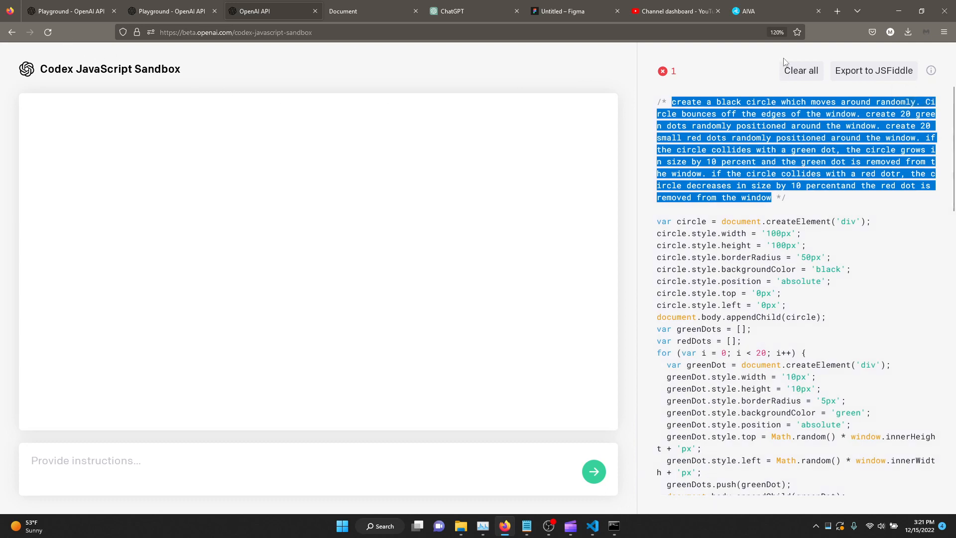
- Wipe all generated code from the Codex sandbox with Clear all
click(801, 70)
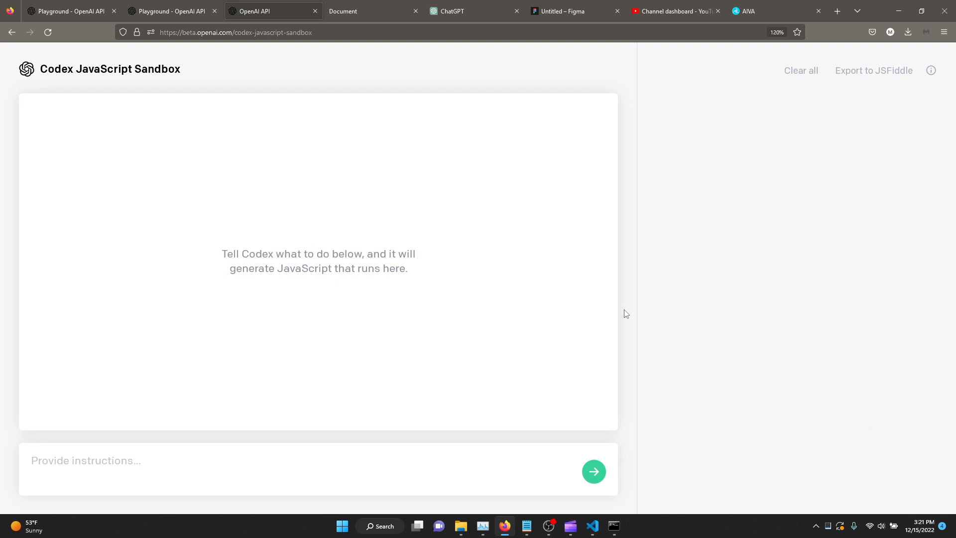
mouse_move(624, 475)
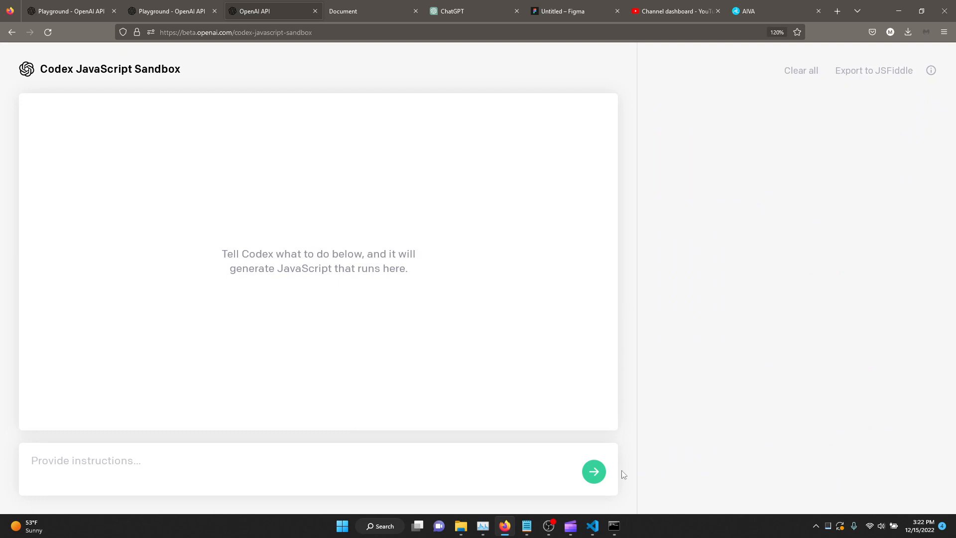
mouse_move(118, 190)
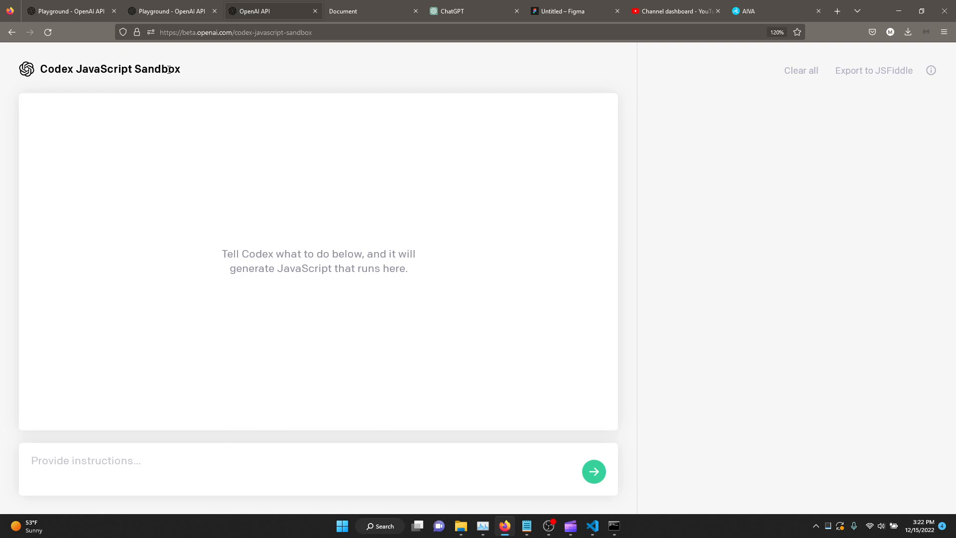
mouse_move(169, 80)
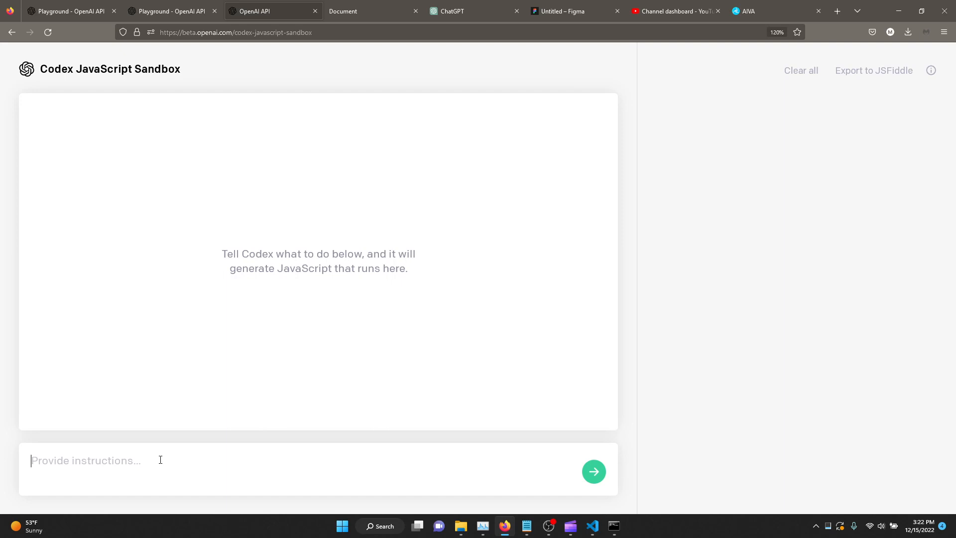
- Enter the black-circle instruction about random movement and bouncing off edges into the prompt box
text(create a black circle which moves around randomly. Circle bounces off the edges of the window. create 20 green dots randomly positioned around the window. create 20 small red dots randomly positioned around the window. if the circle collides with a green dot, the circle grows in size by 10 percent and the)
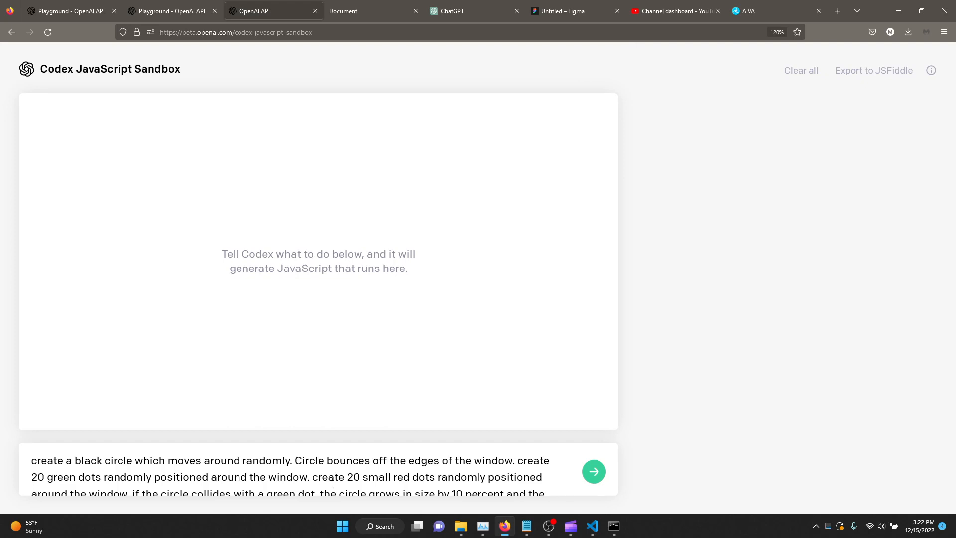
double_click(488, 460)
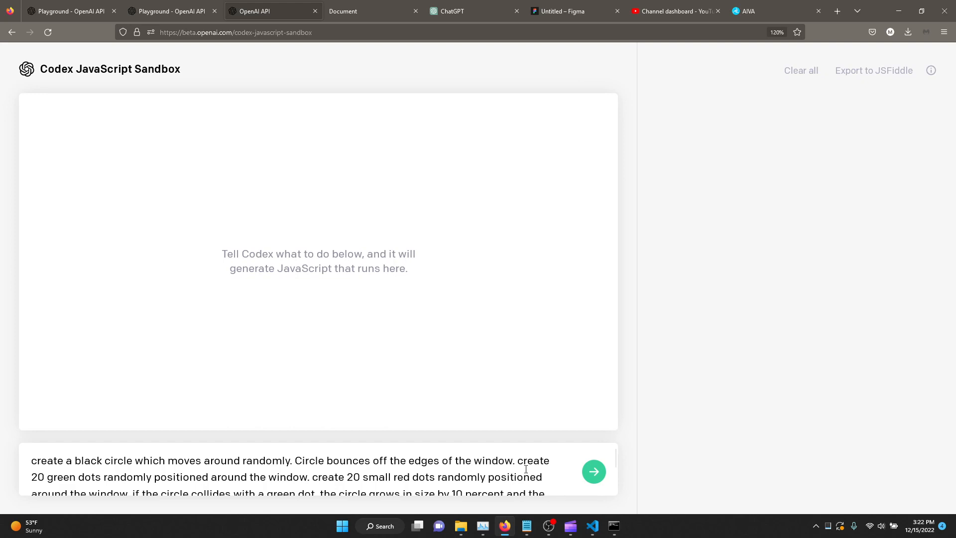
click(514, 460)
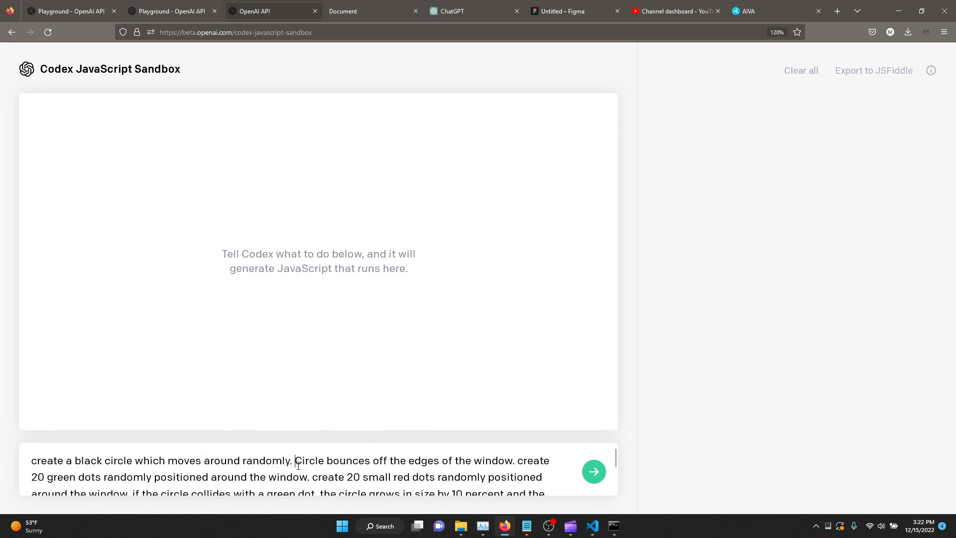
- Review the instruction and fix 'dotr' to 'dot' and 'percentand' to 'percent and'
drag(295, 460, 440, 460)
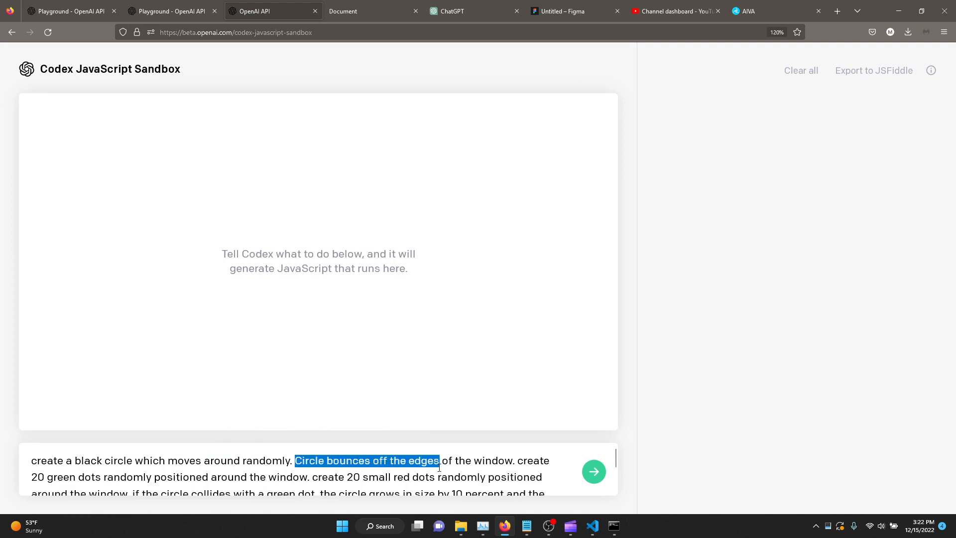
drag(440, 460, 515, 460)
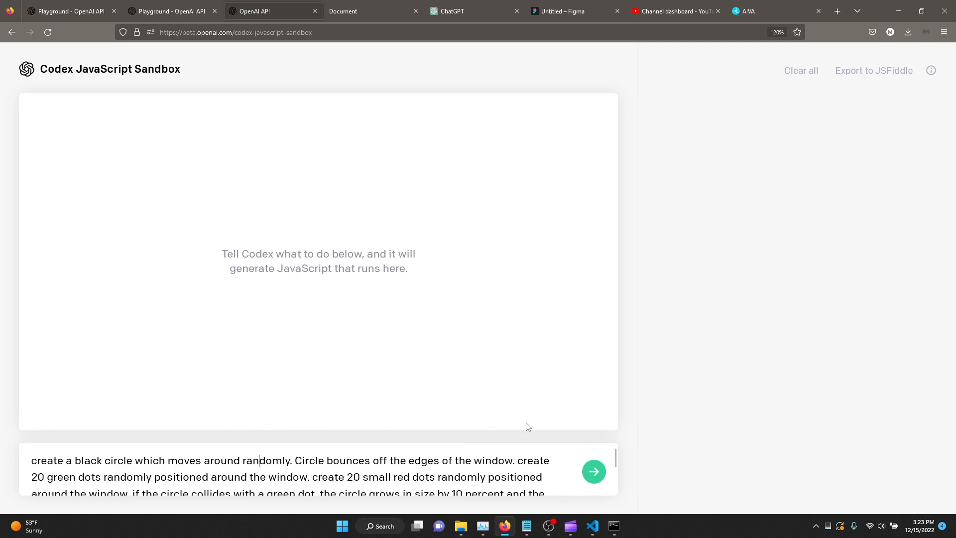
mouse_move(415, 466)
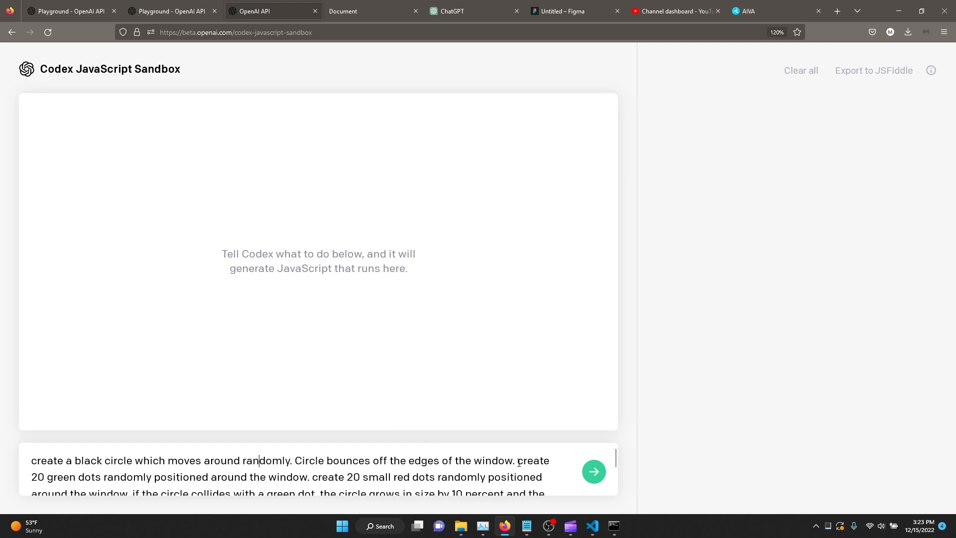
double_click(504, 460)
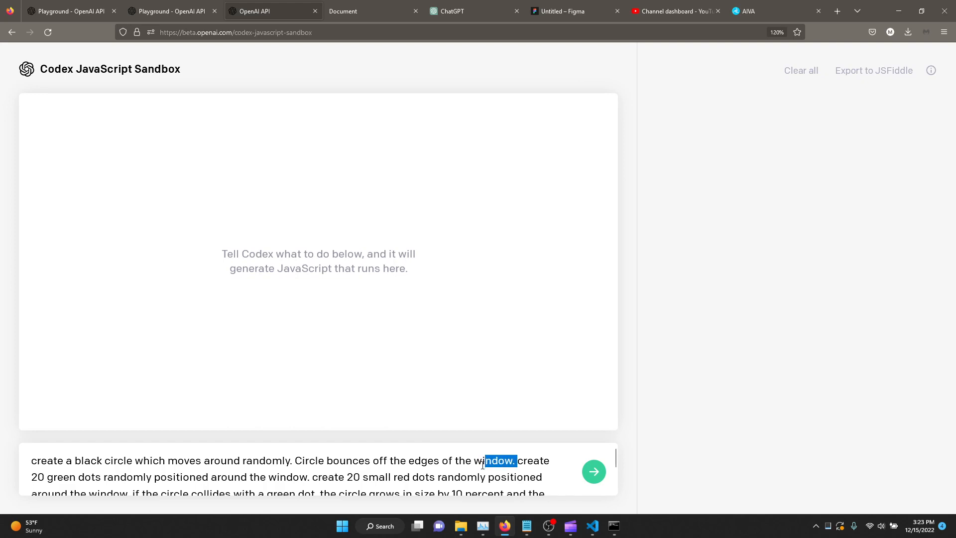
drag(485, 460, 310, 477)
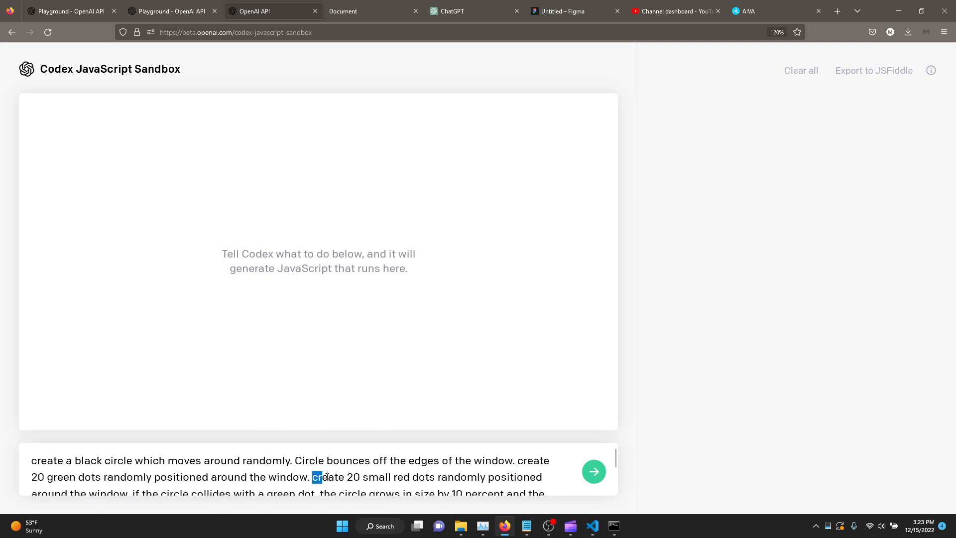
drag(311, 477, 516, 477)
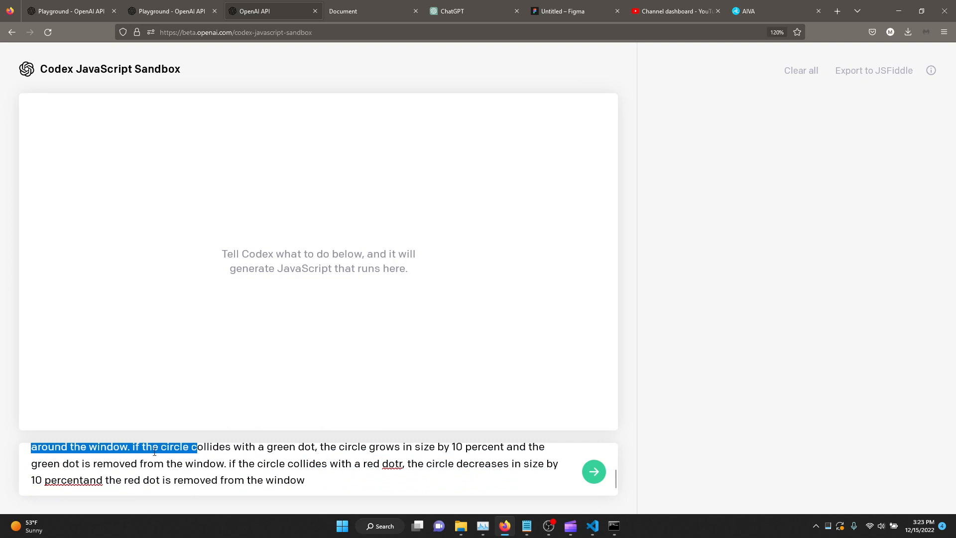
drag(30, 446, 235, 451)
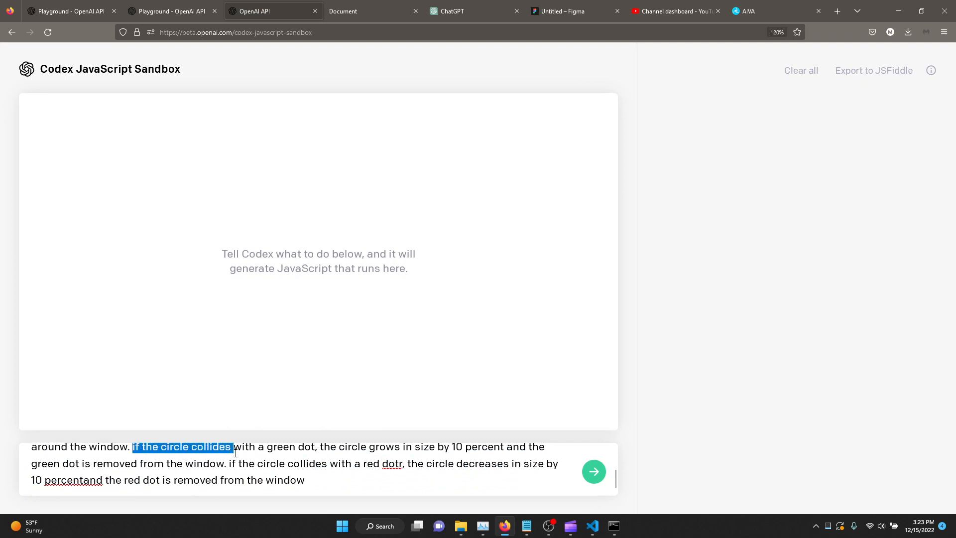
drag(323, 447, 421, 446)
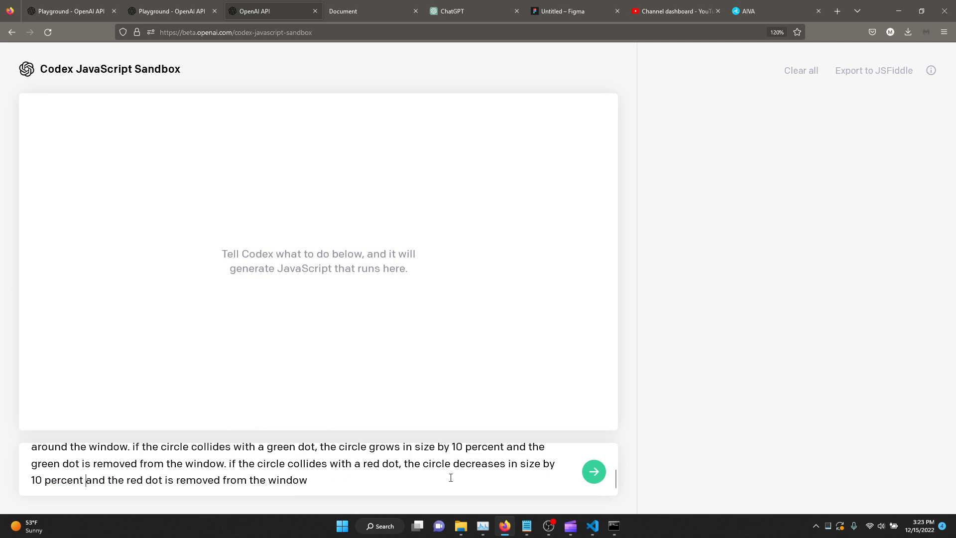
mouse_move(454, 488)
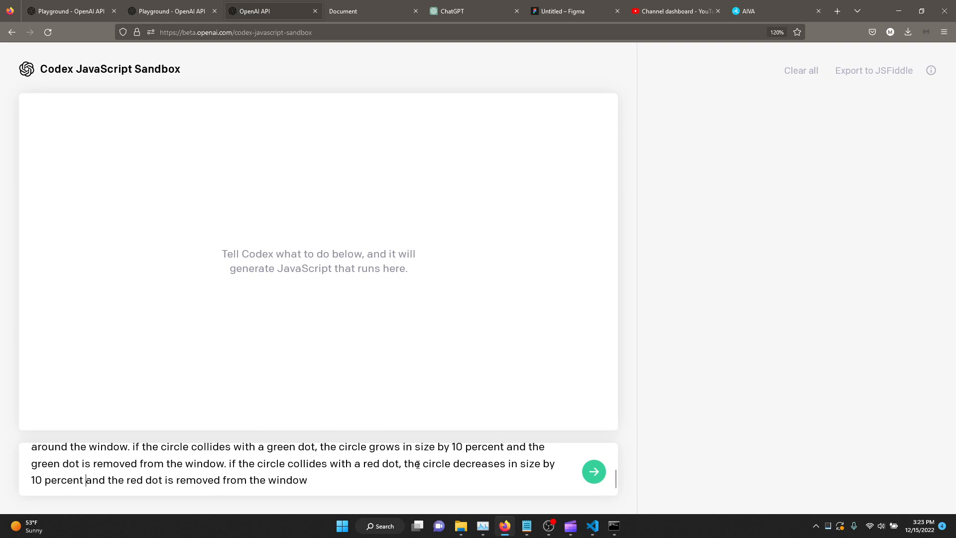
mouse_move(417, 468)
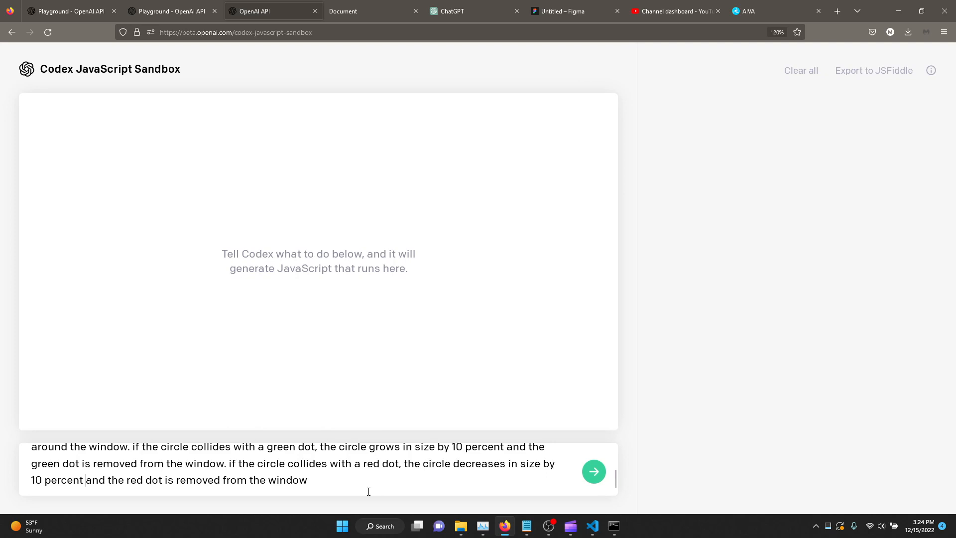
mouse_move(574, 431)
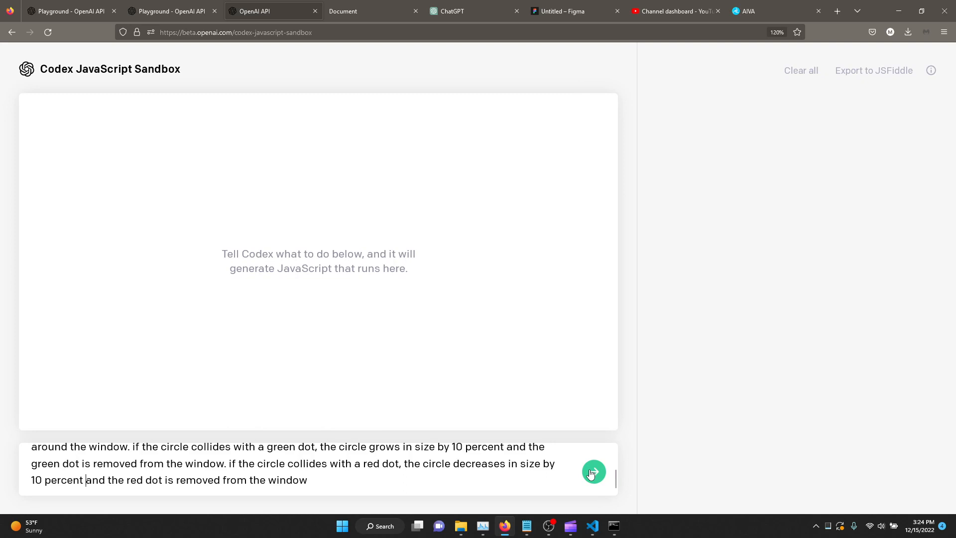
- Submit the corrected instruction and scroll through the generated circle, green-dot and red-dot code
click(593, 471)
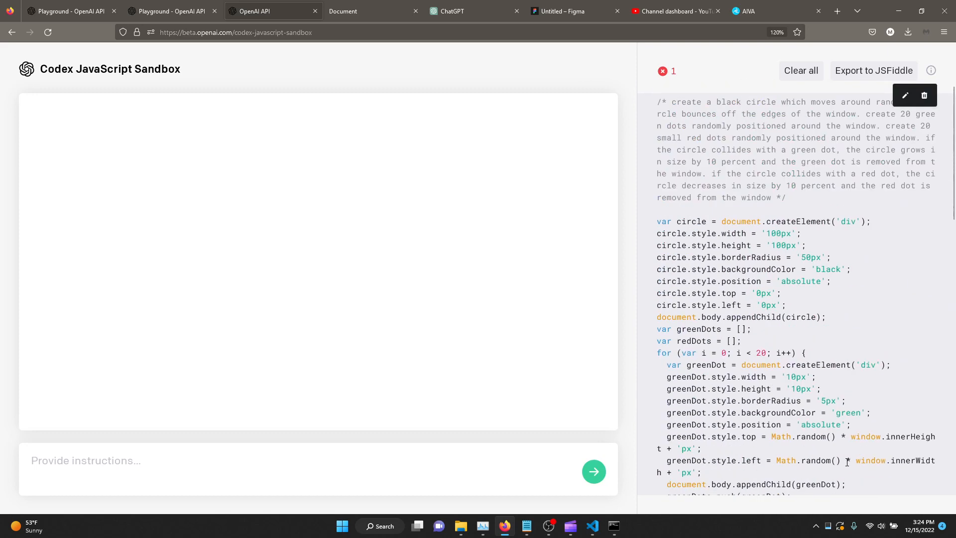
scroll(down, 3)
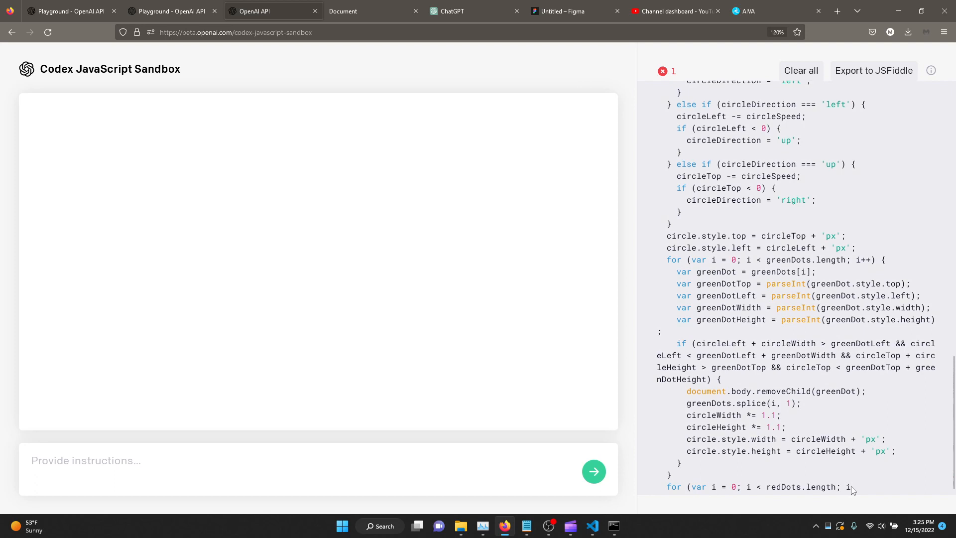
mouse_move(864, 494)
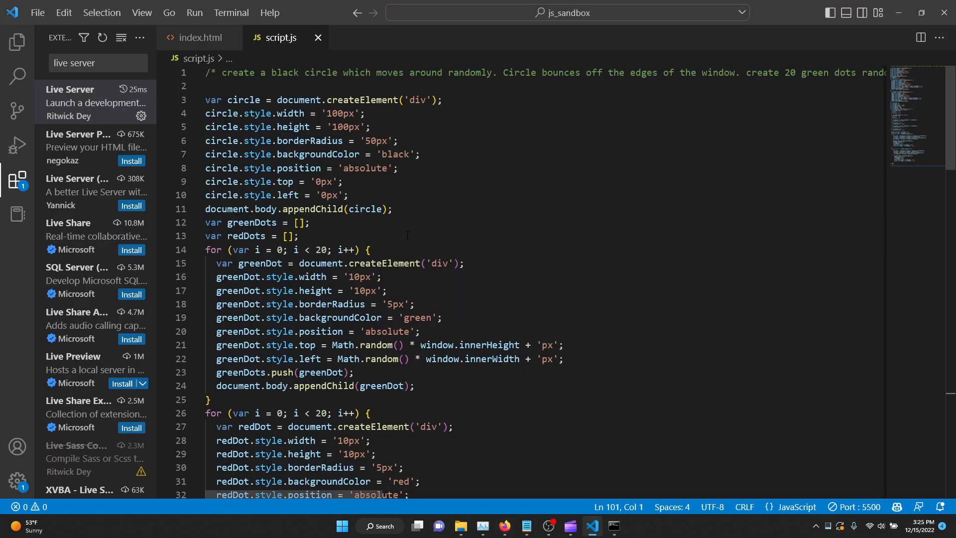
mouse_move(313, 209)
text(for (var i = 0; i < redDots.length; i)
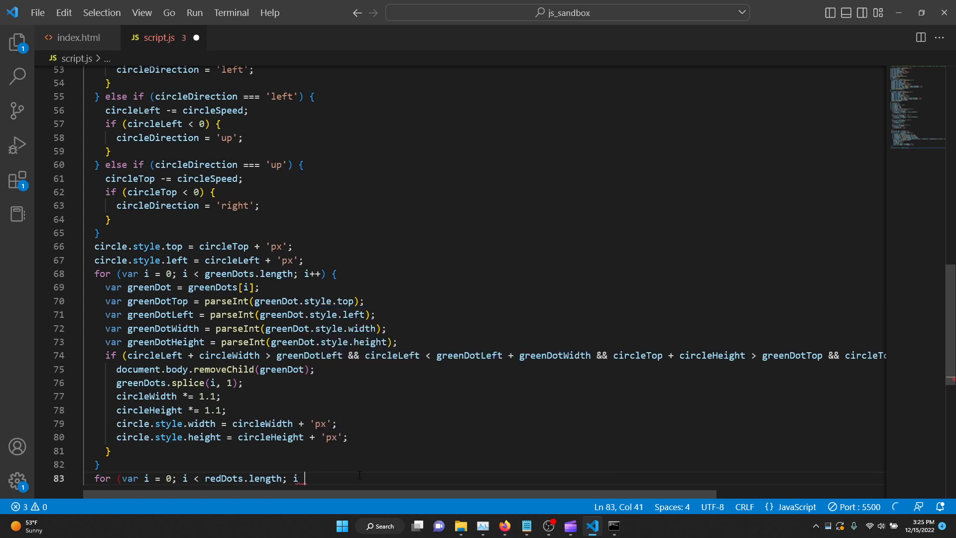
- Complete the red-dot collision loop with Copilot and close setInterval with 1000 / 60
key(BackSpace)
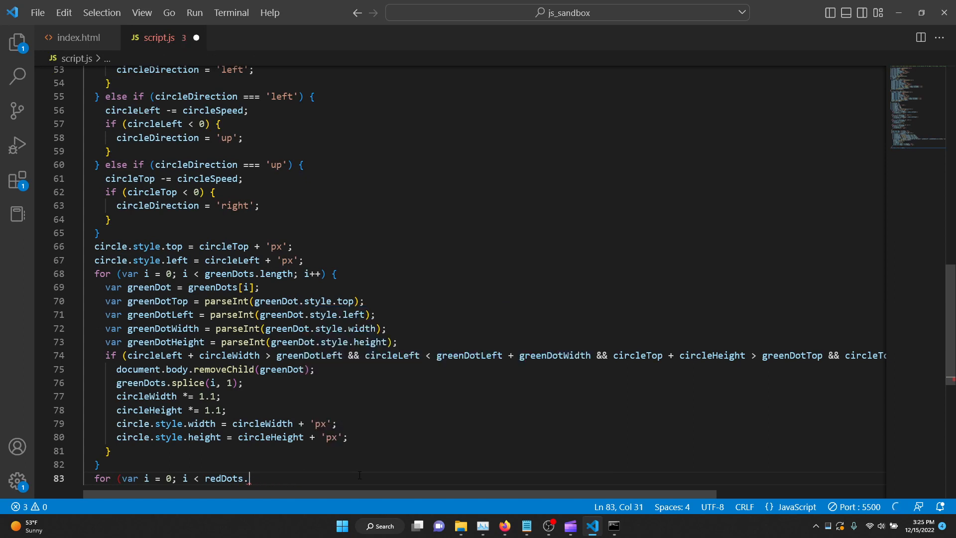
text(len)
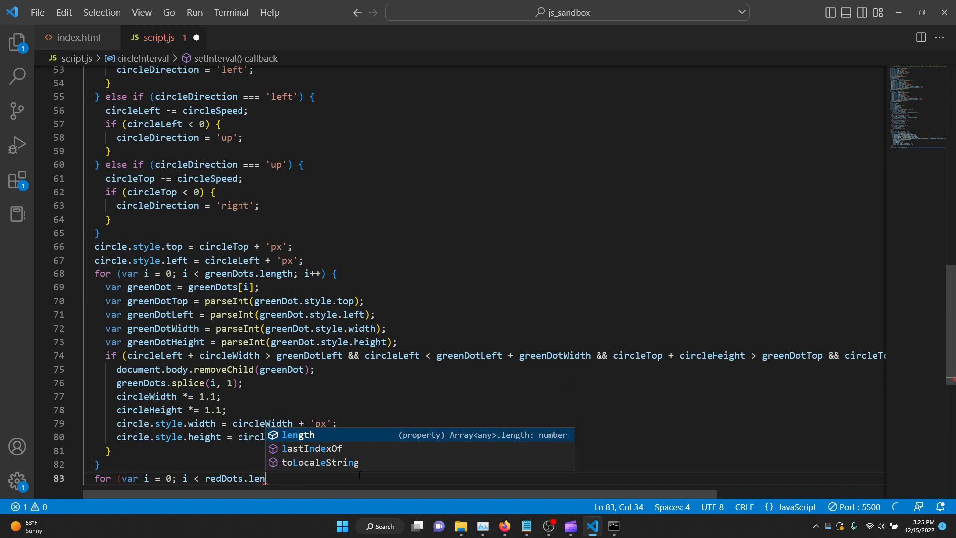
key(Tab)
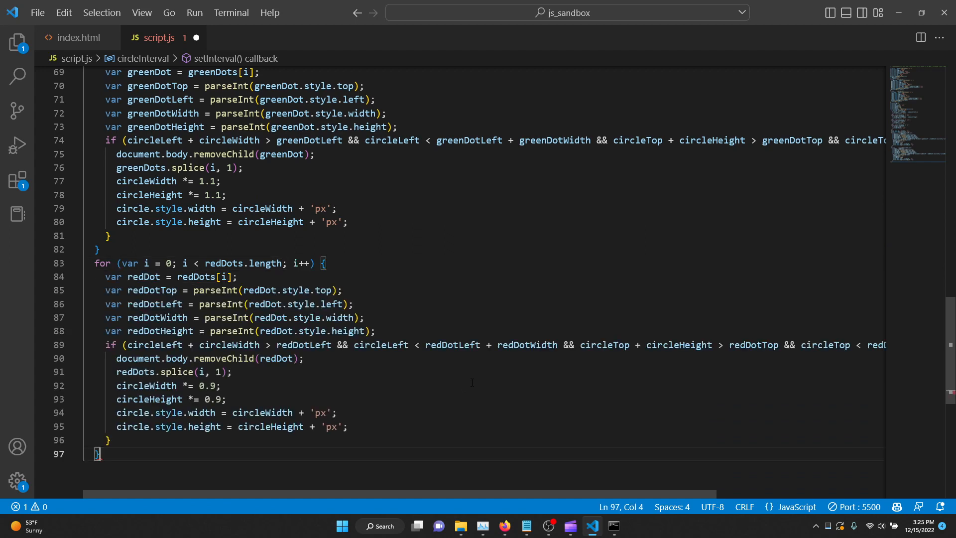
text(}, 1000 / 60);)
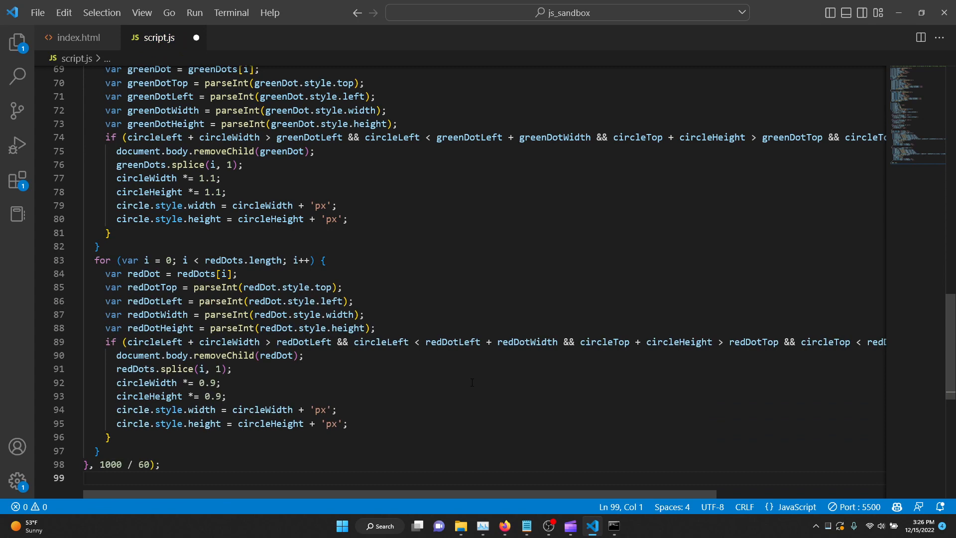
text(// Path: script.js)
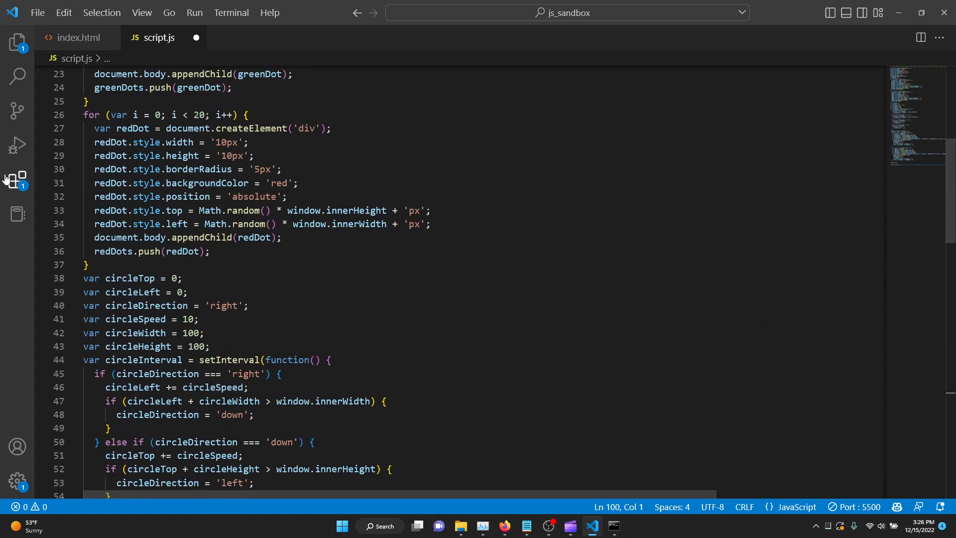
- Show the project files in Explorer, open script.js, and return to the code editor
click(17, 42)
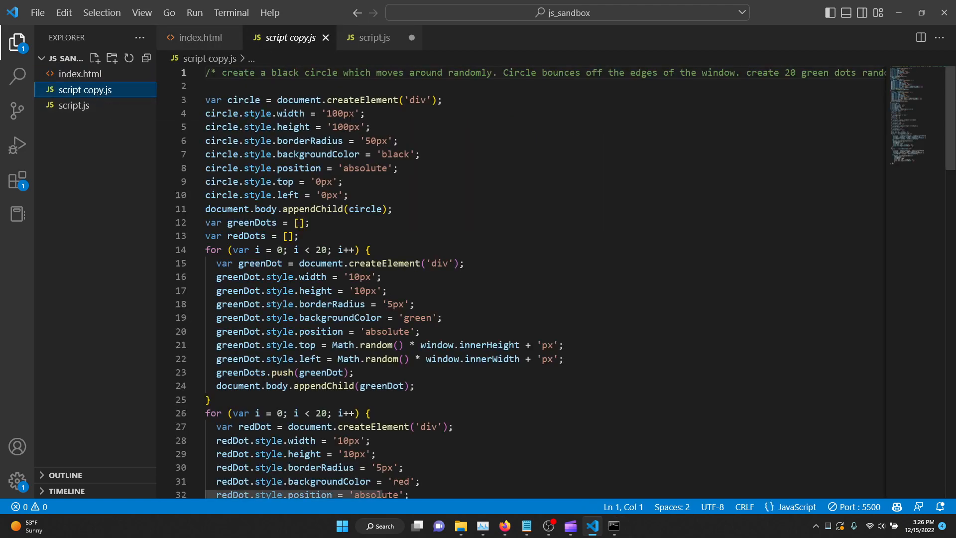
click(373, 37)
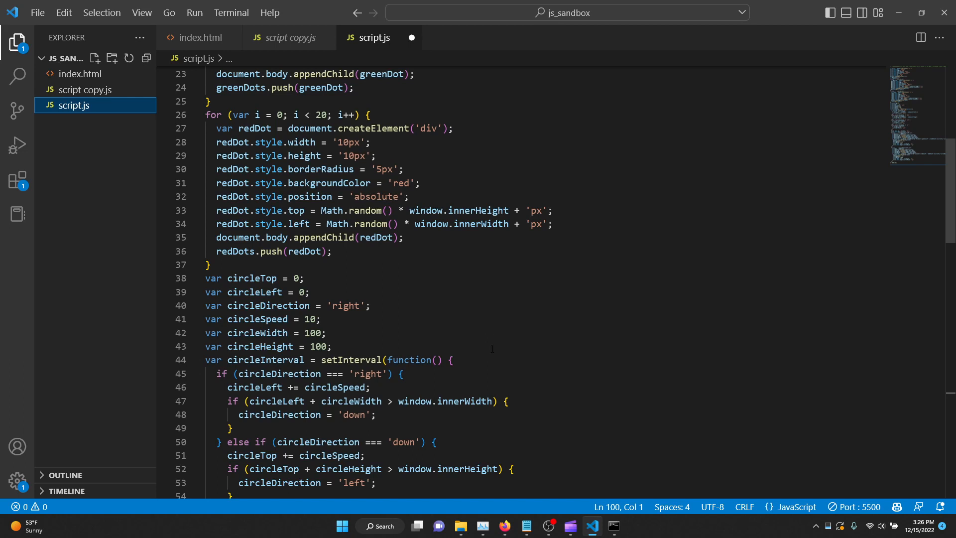
mouse_move(505, 526)
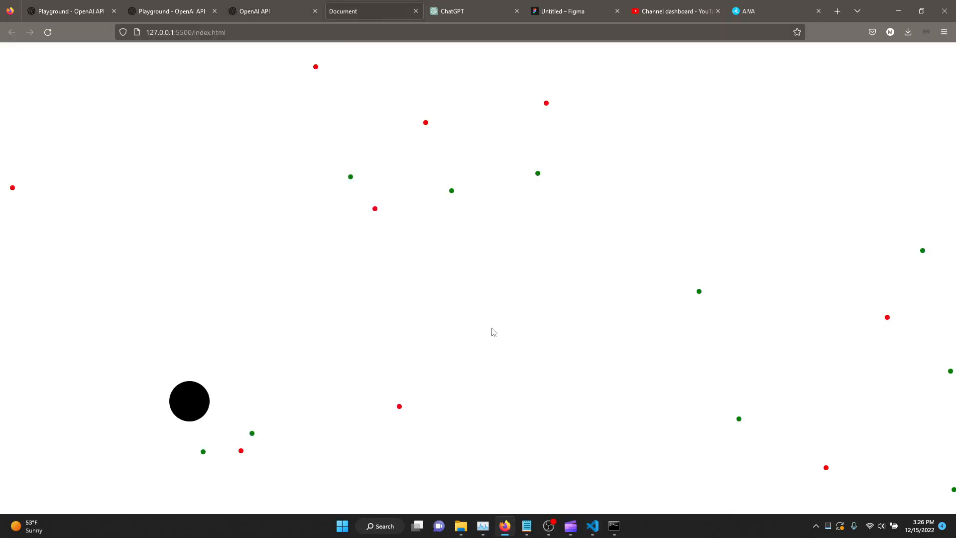
click(592, 526)
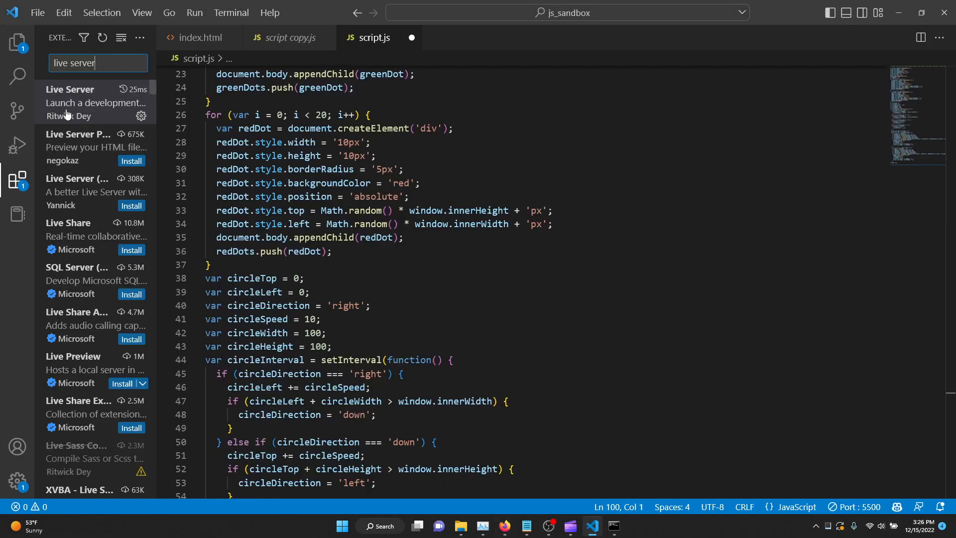
- Close script copy.js, stop Live Server on port 5500, and relaunch it with Go Live
click(70, 103)
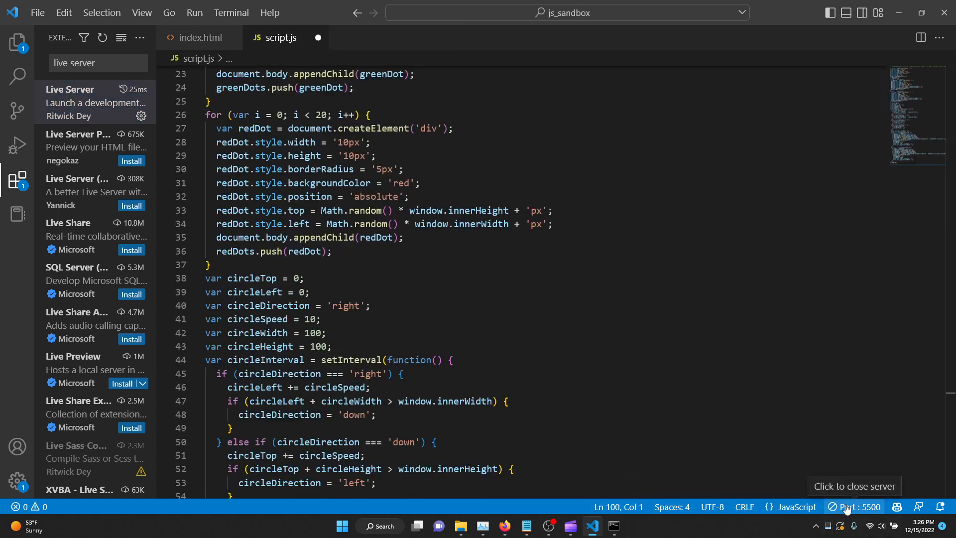
click(855, 507)
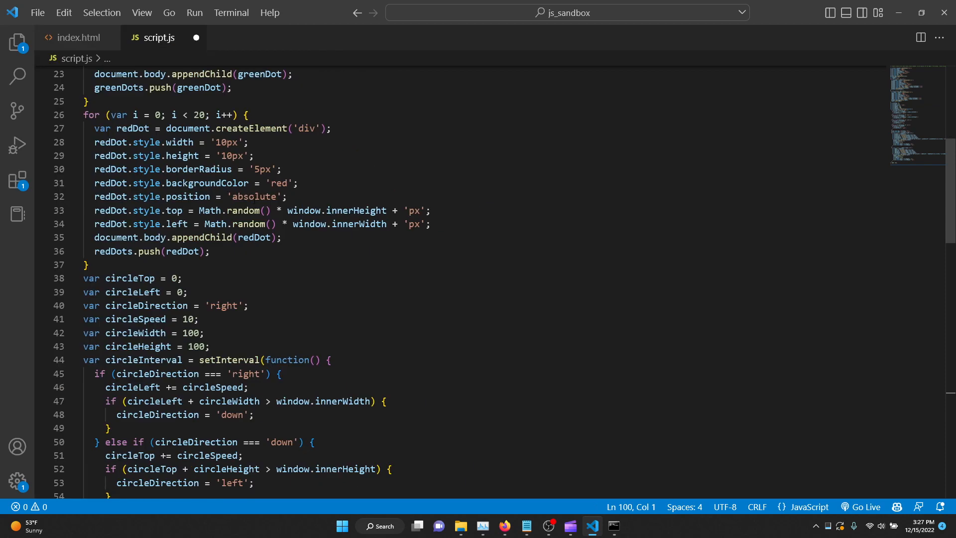
mouse_move(866, 507)
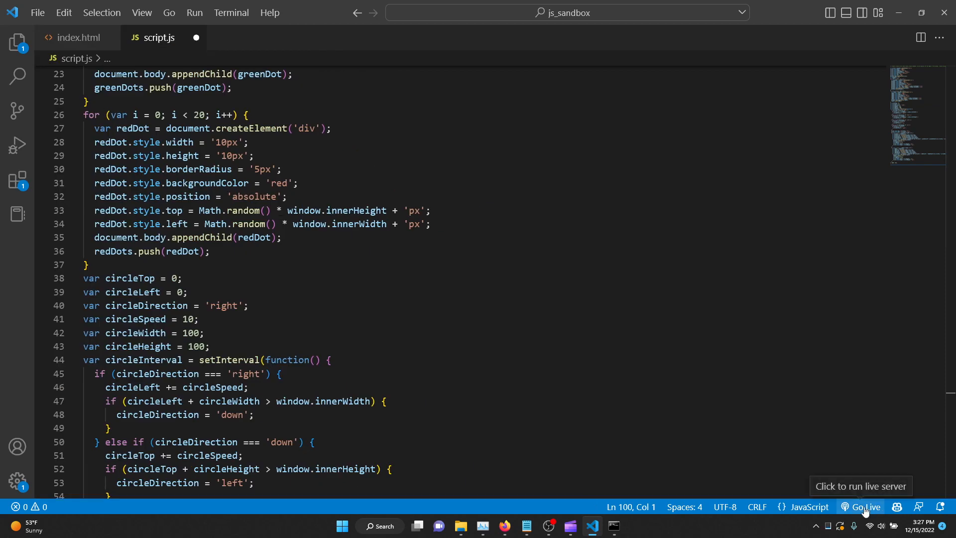
click(864, 507)
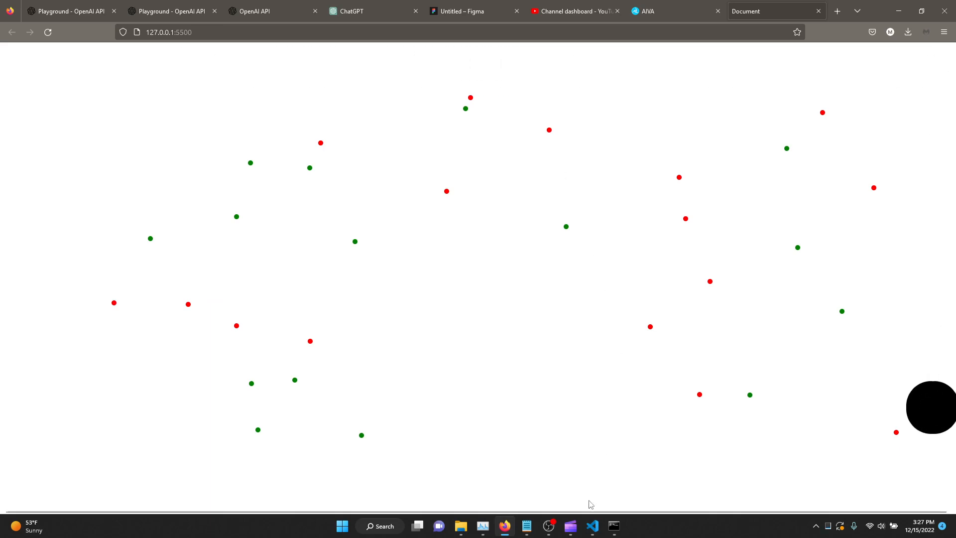
- Delete the circleDirection variables and direction-switching setInterval block from script.js
click(591, 526)
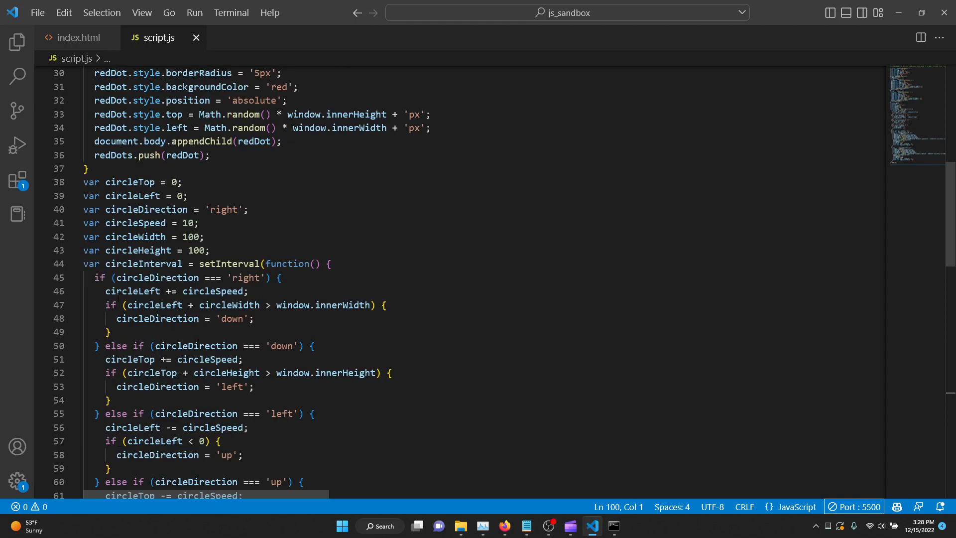
mouse_move(290, 264)
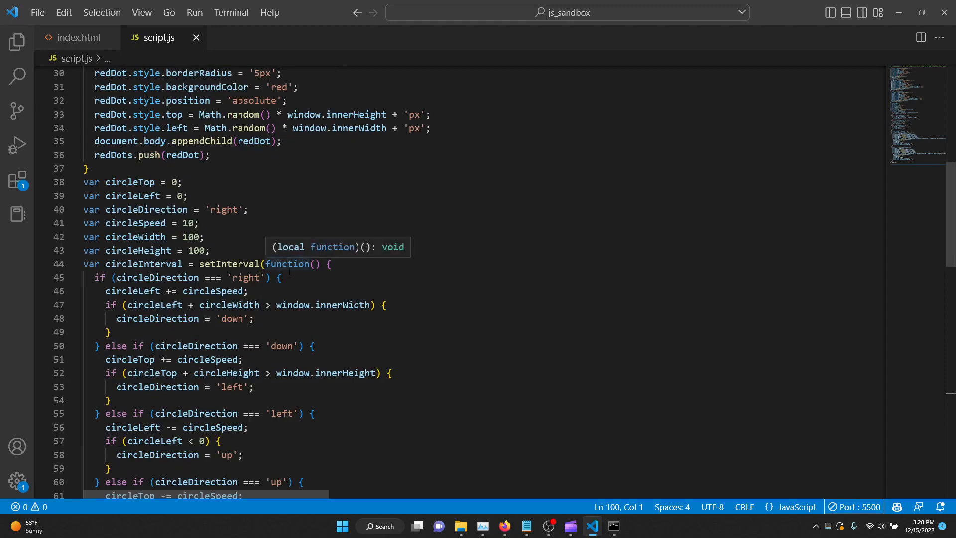
scroll(down, 3)
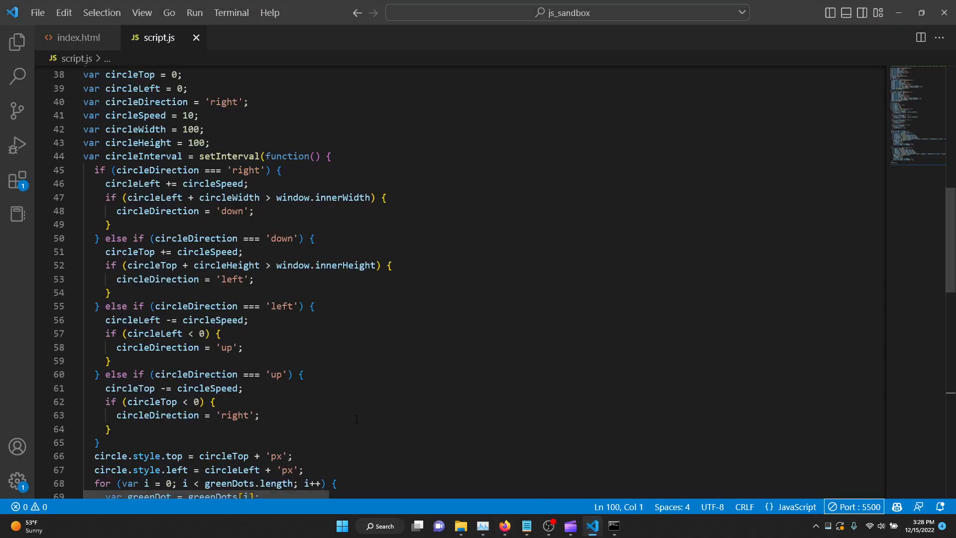
scroll(down, 3)
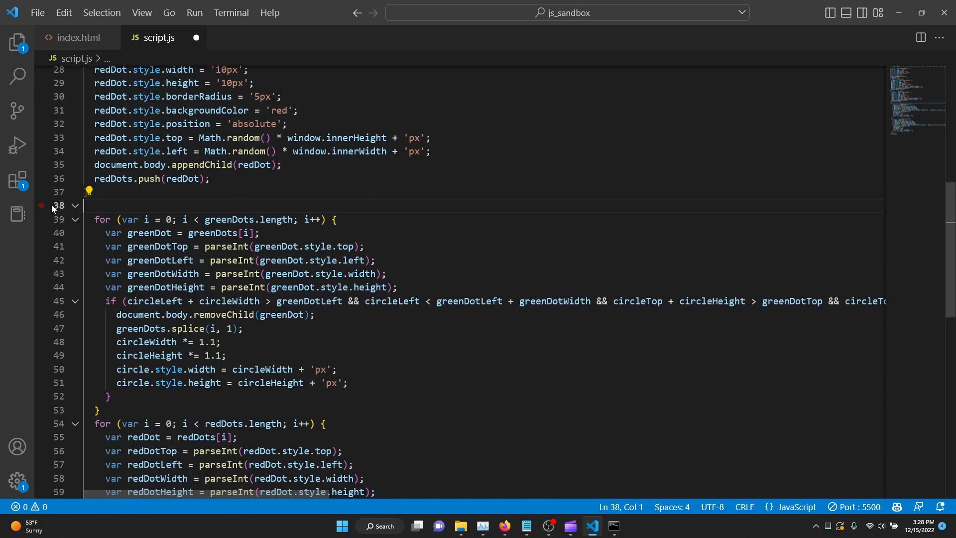
- Comment that the circle moves randomly and bounces off window edges, adding circleLeft and circleTop at 0
text(var circleLeft = 0;)
text(// circle)
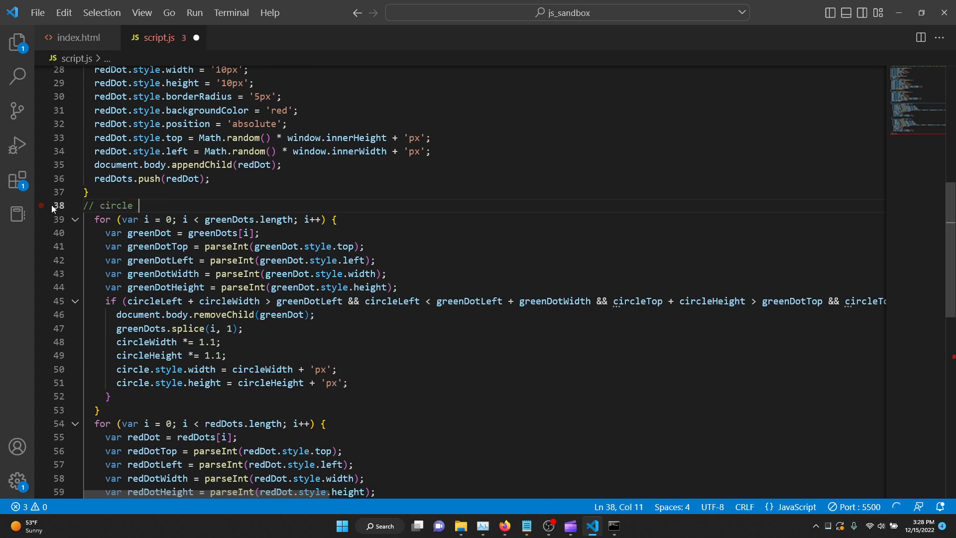
text(moves around randomly)
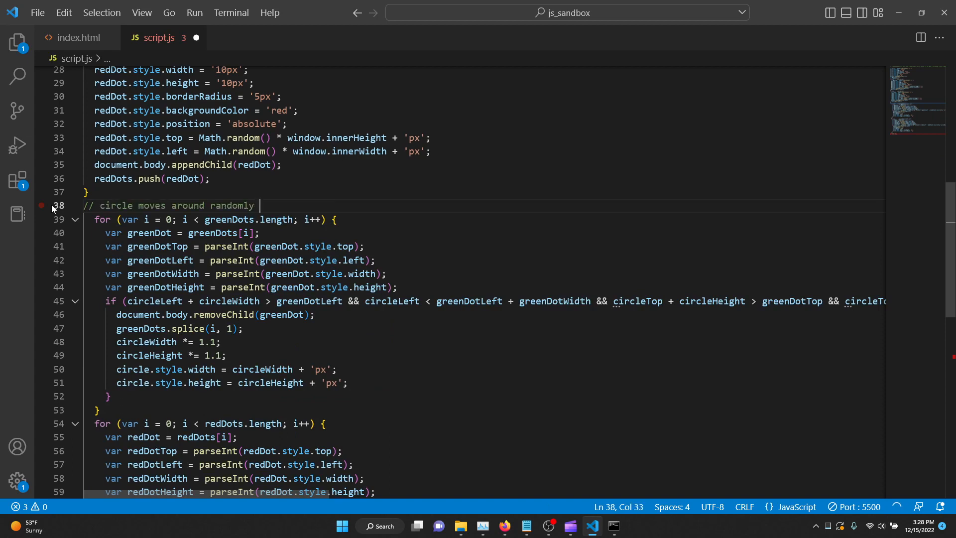
text(and bounces off the edges of the window)
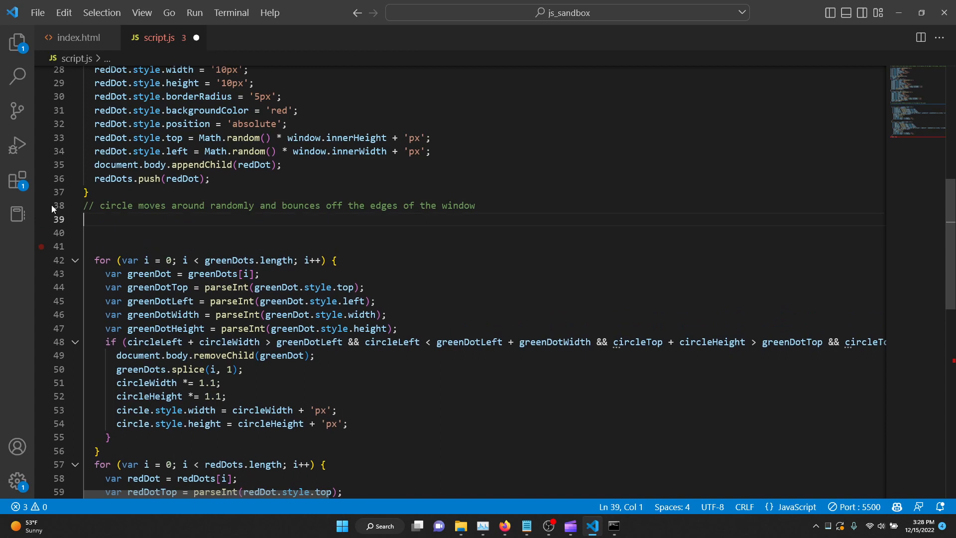
text(var circleTop = 0;)
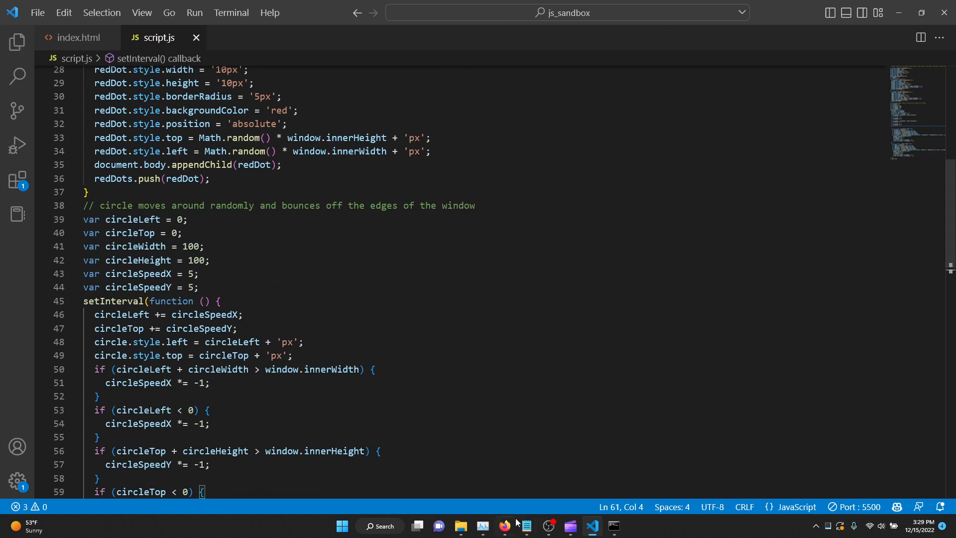
- Watch the circle bounce diagonally among green and red dots in Firefox, briefly returning to VS Code
click(503, 526)
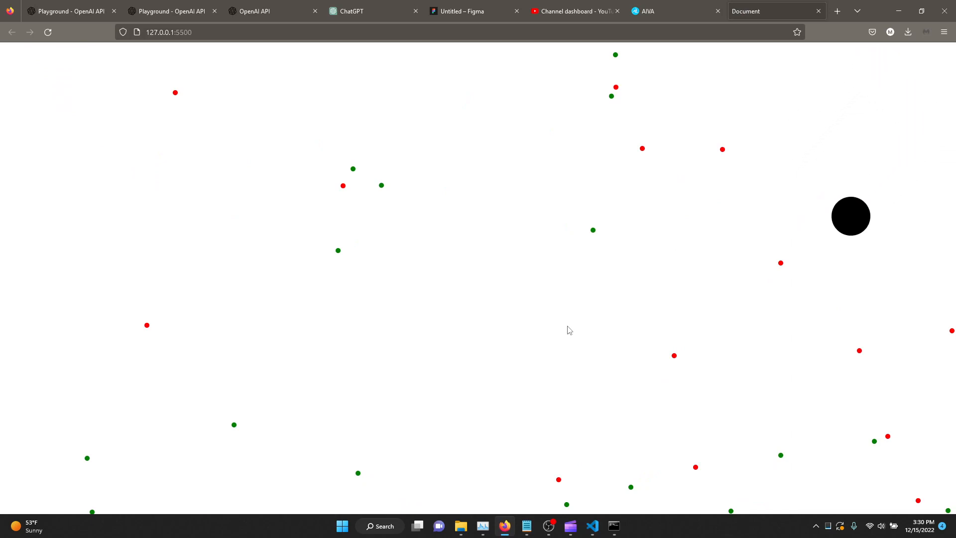
click(591, 526)
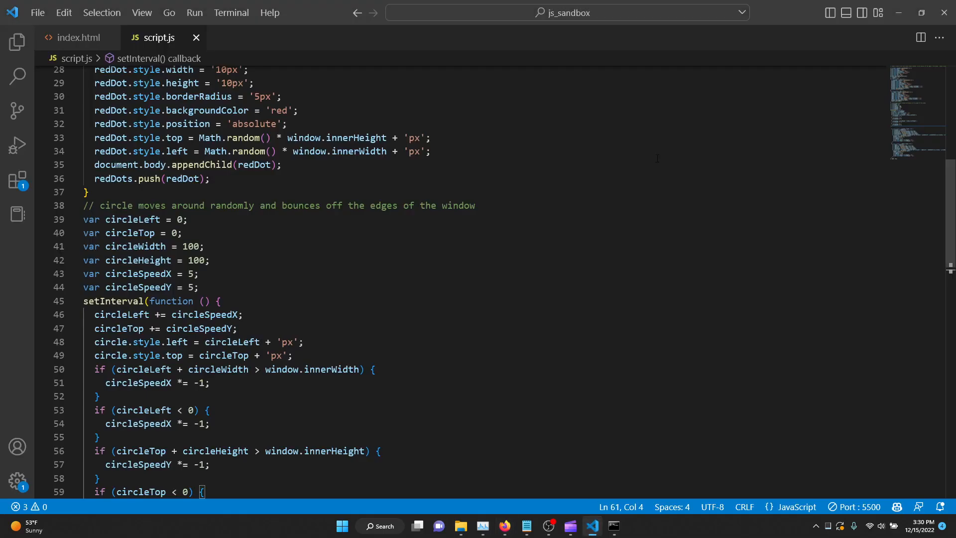
scroll(down, 3)
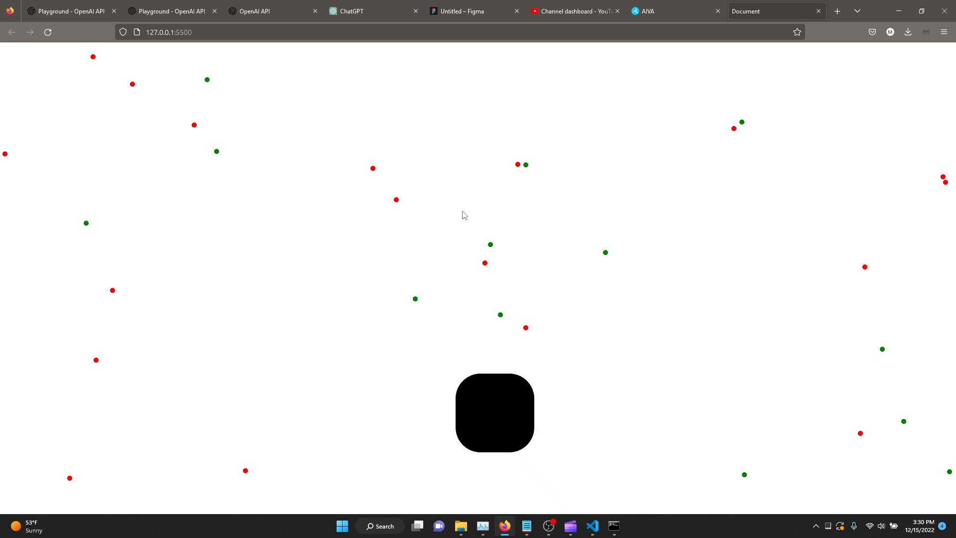
drag(495, 413, 291, 210)
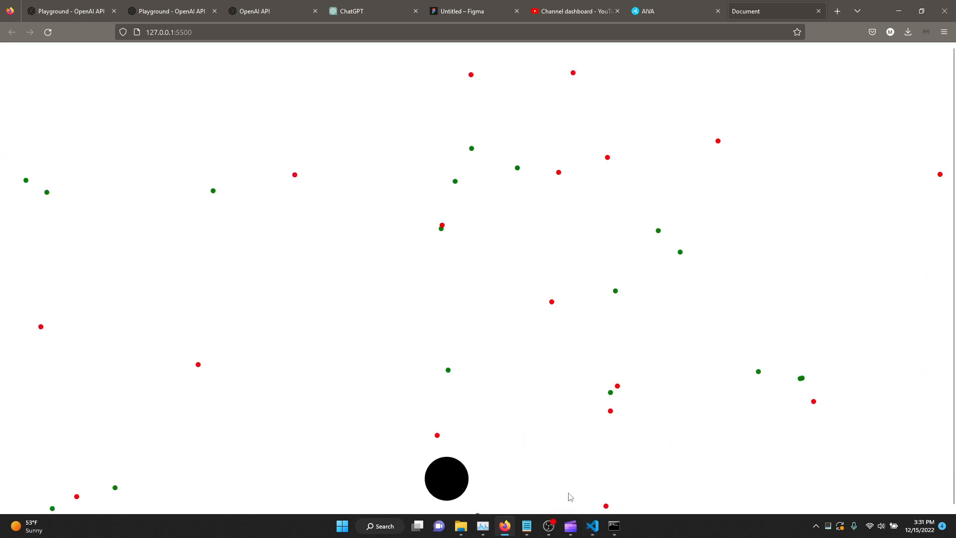
mouse_move(665, 269)
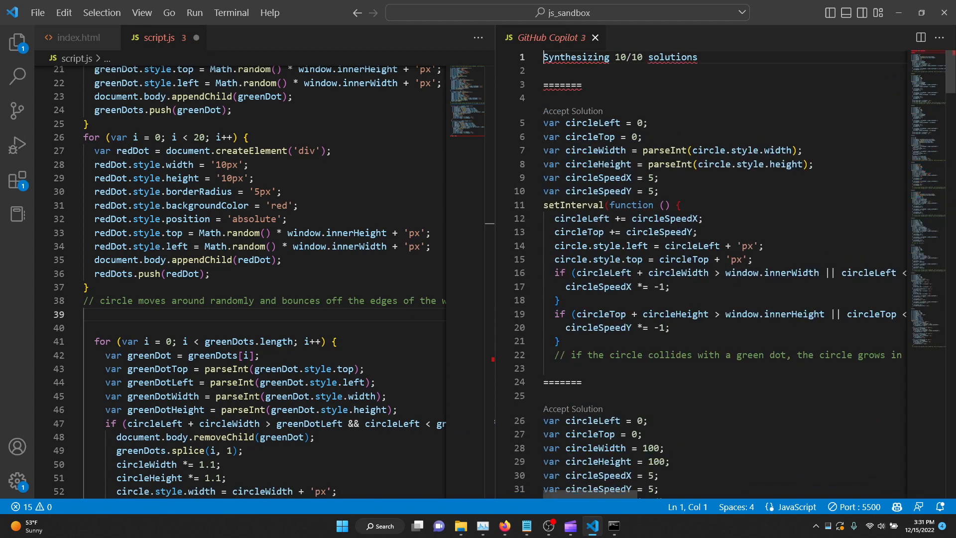
- Scroll through the ten movement solutions in the GitHub Copilot panel
scroll(down, 3)
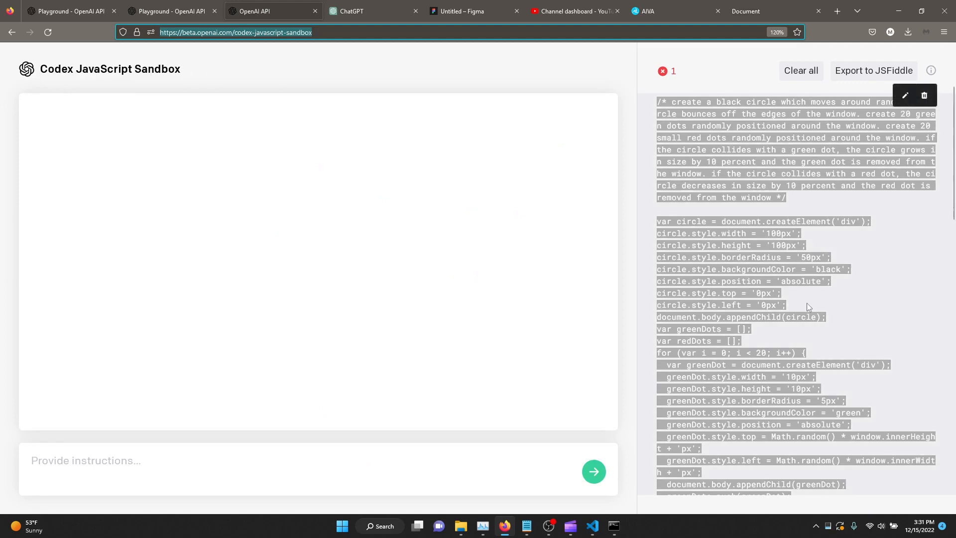
- Return to the script.js editor to apply the bouncing, edge-clamped movement solution
click(592, 526)
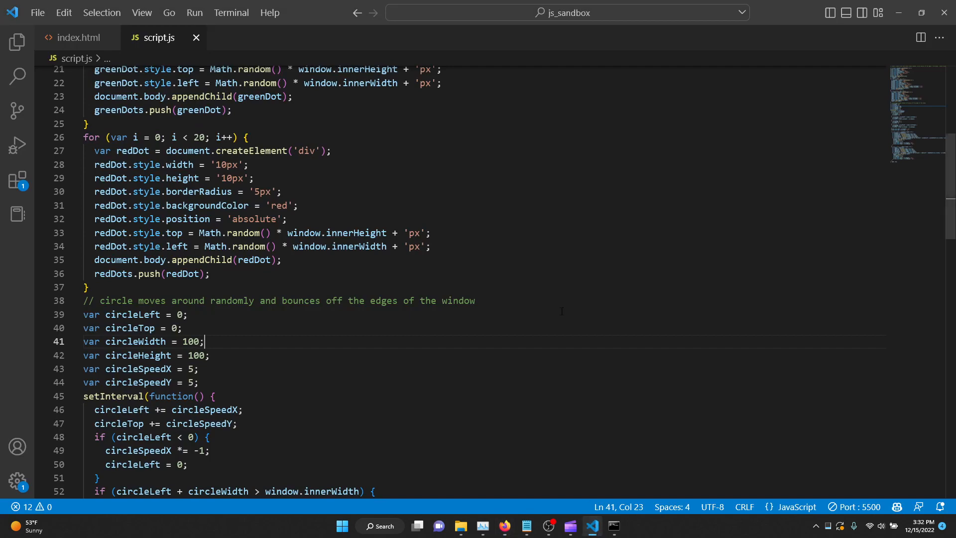
mouse_move(477, 374)
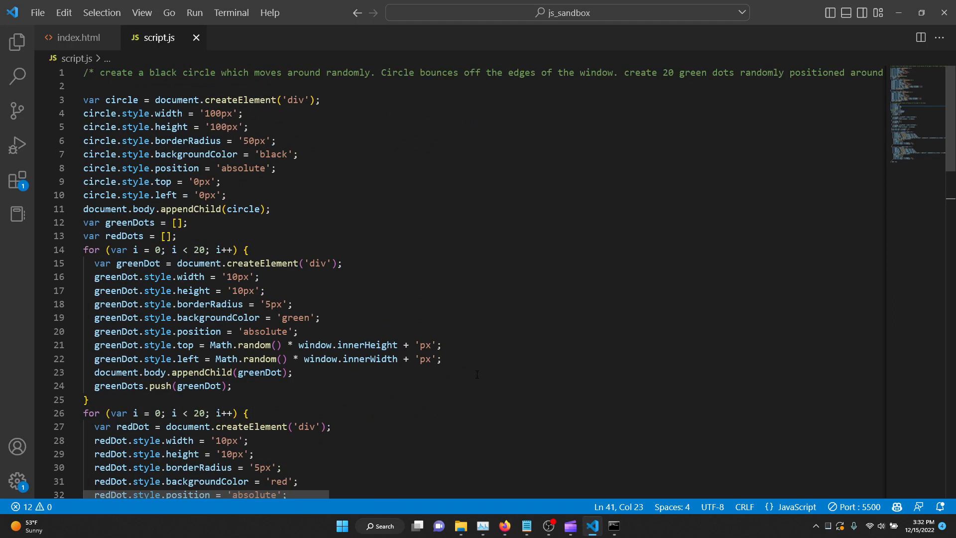
mouse_move(528, 350)
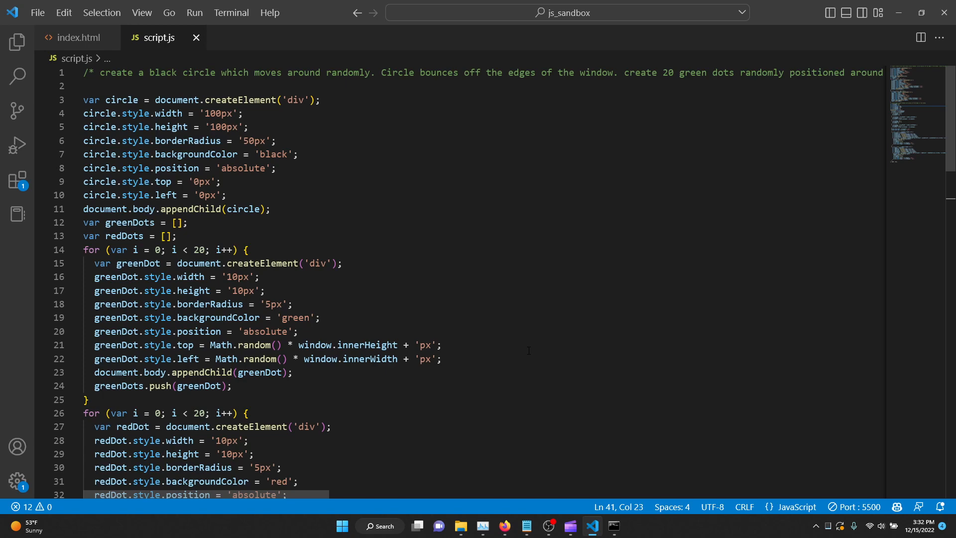